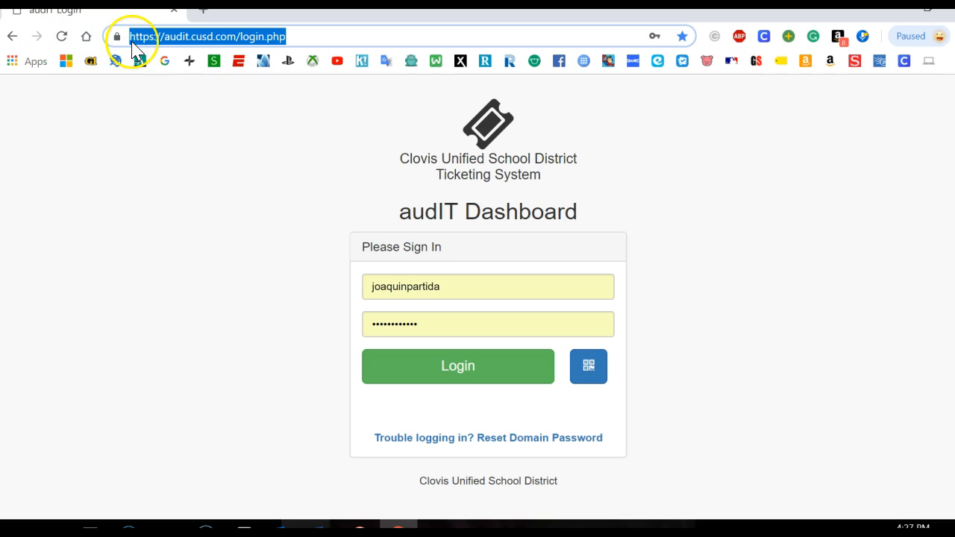
{"action": "mouse_move", "coordinate": [239, 36]}
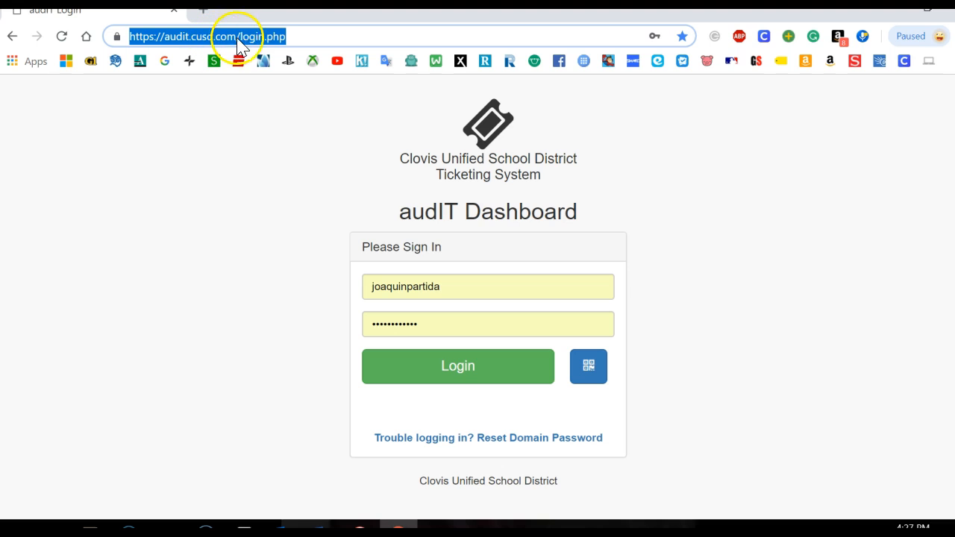
{"action": "mouse_move", "coordinate": [321, 191]}
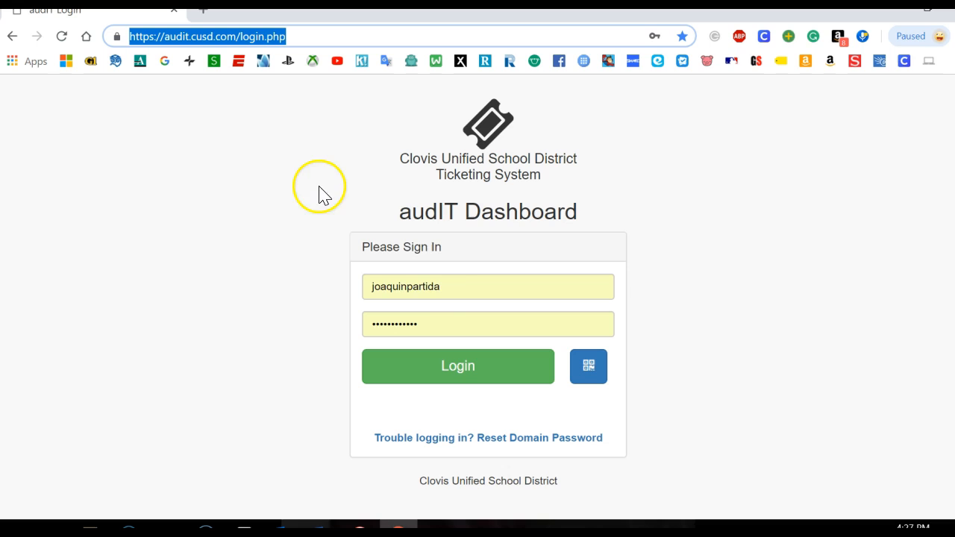
{"action": "mouse_move", "coordinate": [454, 290]}
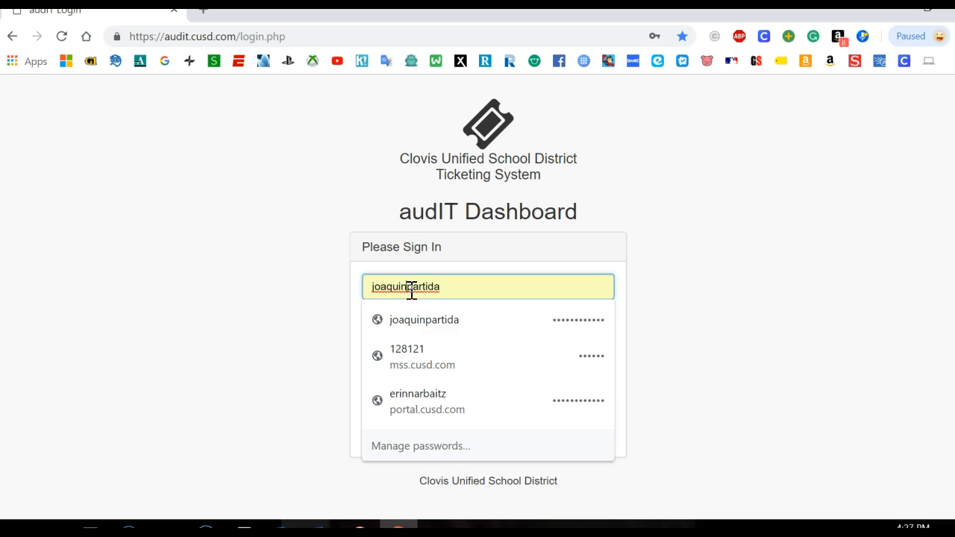
Log in to audIT using the saved account from the username autofill list.
{"action": "left_click", "coordinate": [424, 320]}
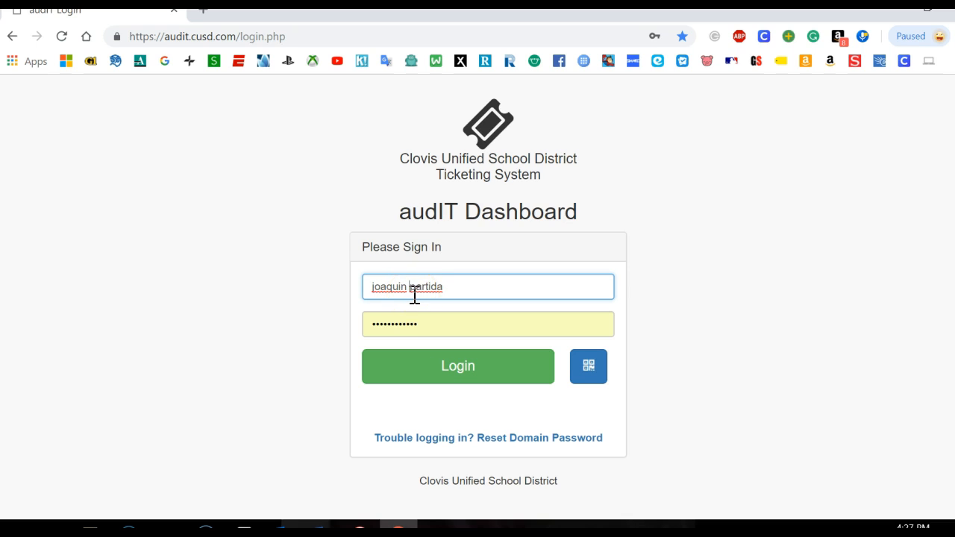
{"action": "left_click", "coordinate": [488, 287]}
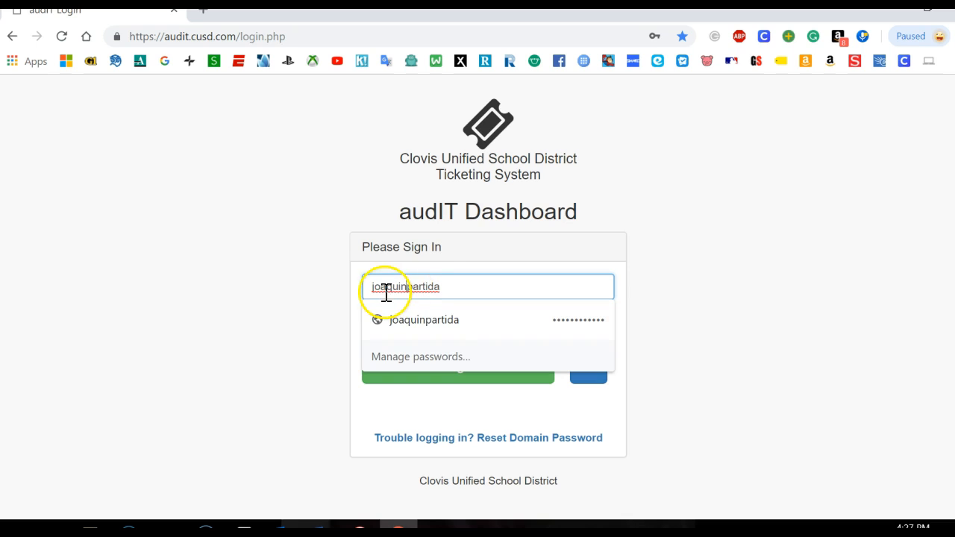
{"action": "left_click", "coordinate": [423, 319]}
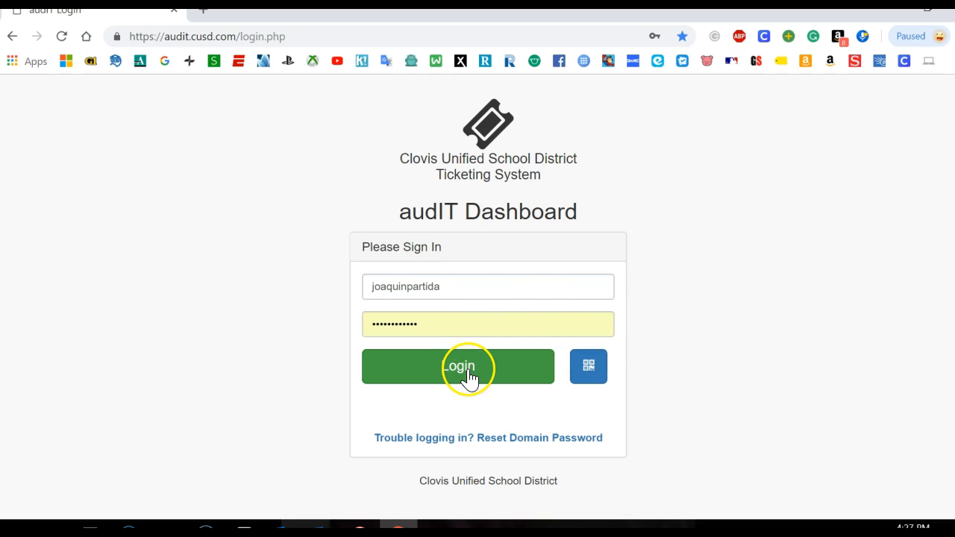
{"action": "left_click", "coordinate": [457, 366]}
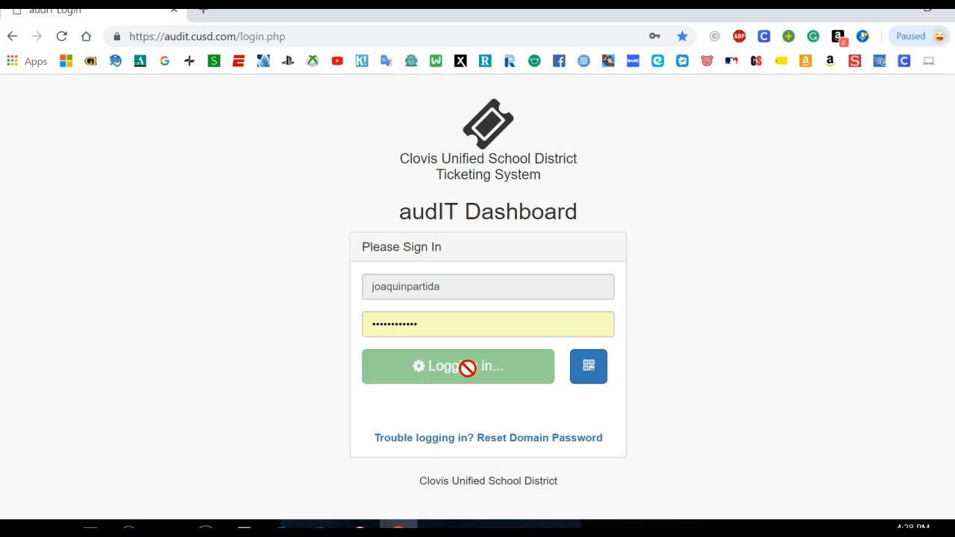
{"action": "left_click", "coordinate": [458, 366]}
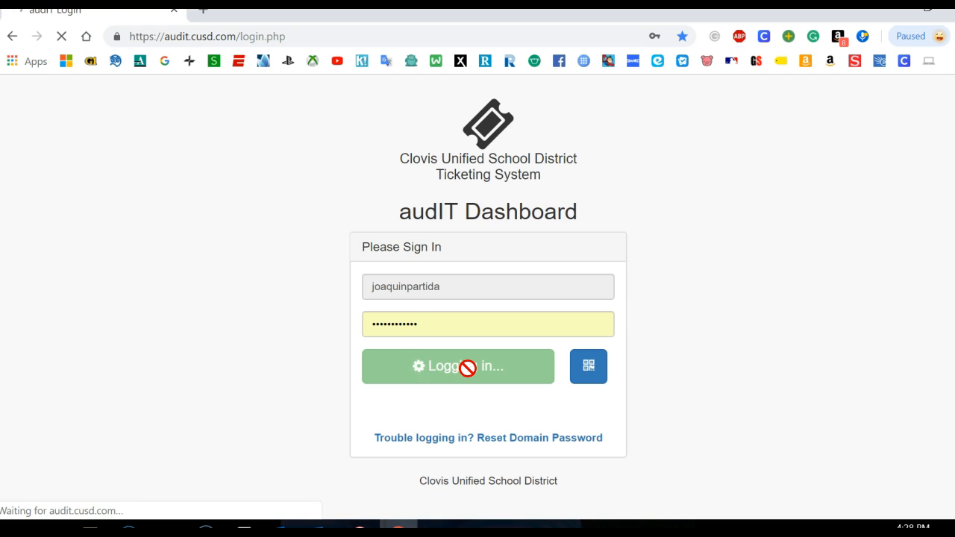
{"action": "left_click", "coordinate": [458, 367]}
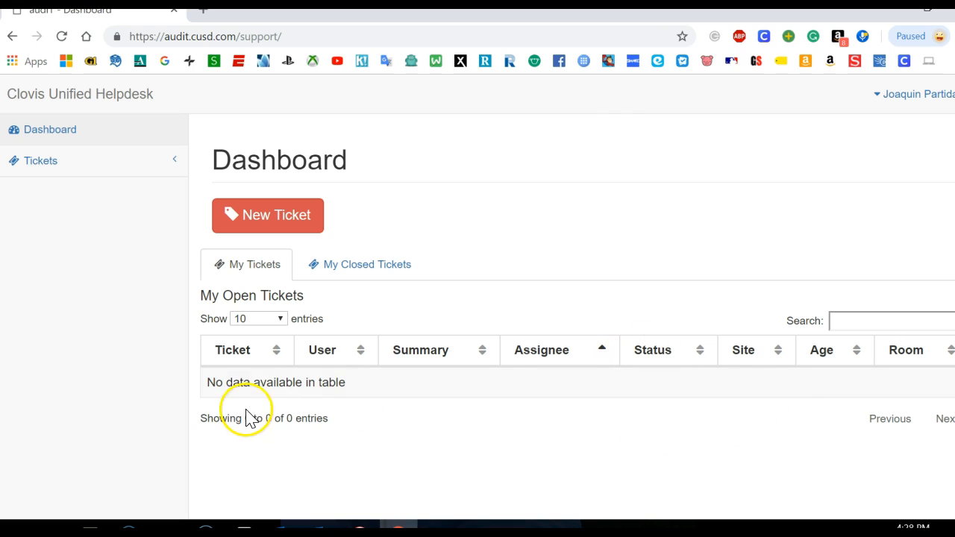
{"action": "mouse_move", "coordinate": [562, 401]}
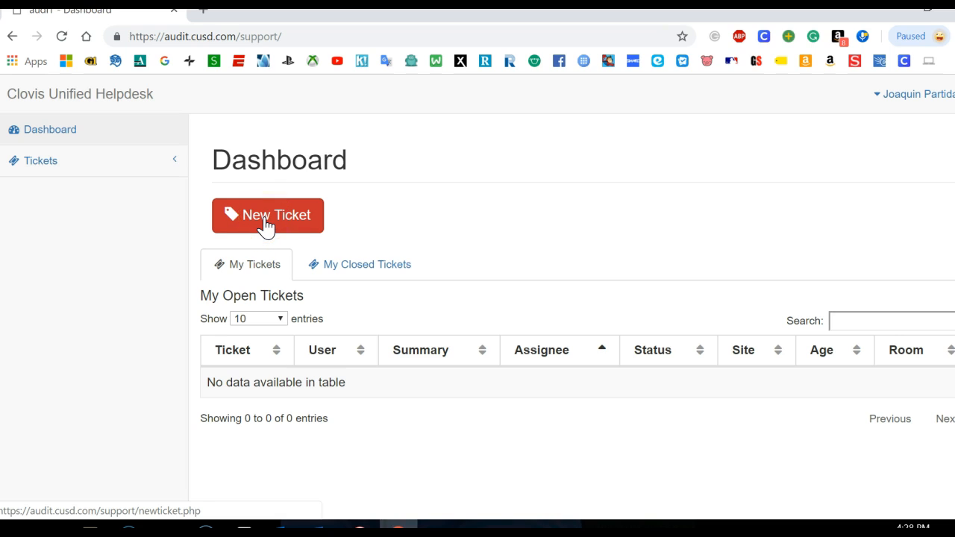
Start a new support ticket with the red New Ticket button on the Dashboard.
{"action": "left_click", "coordinate": [268, 215]}
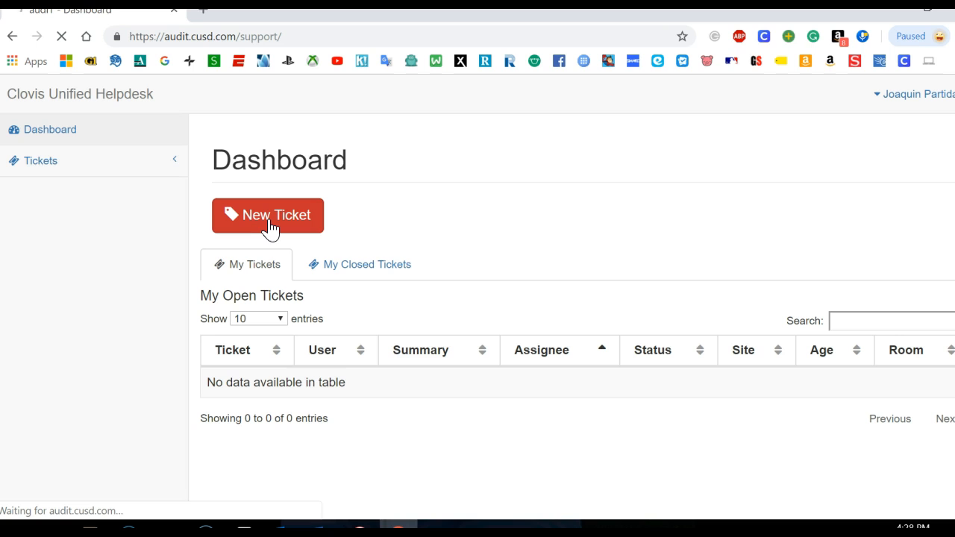
{"action": "left_click", "coordinate": [267, 216]}
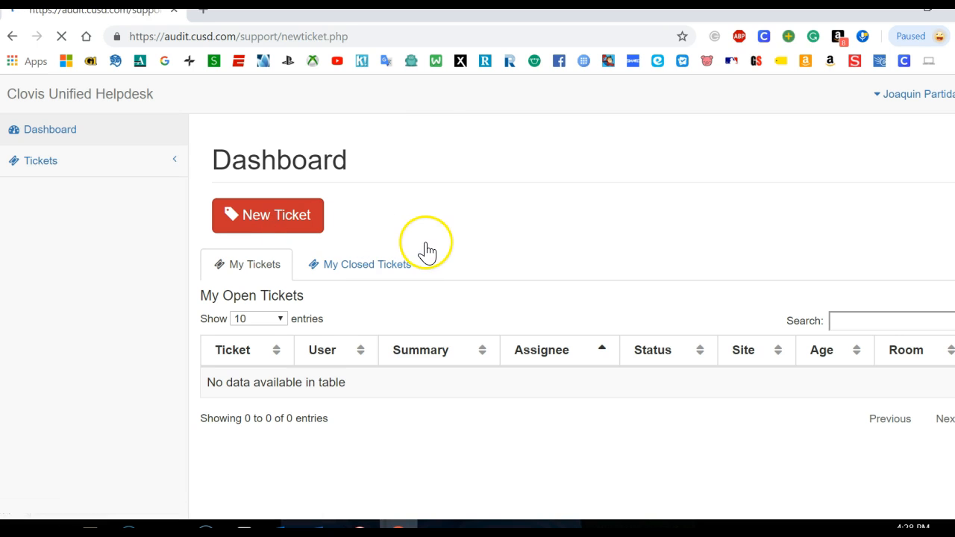
{"action": "left_click", "coordinate": [268, 215]}
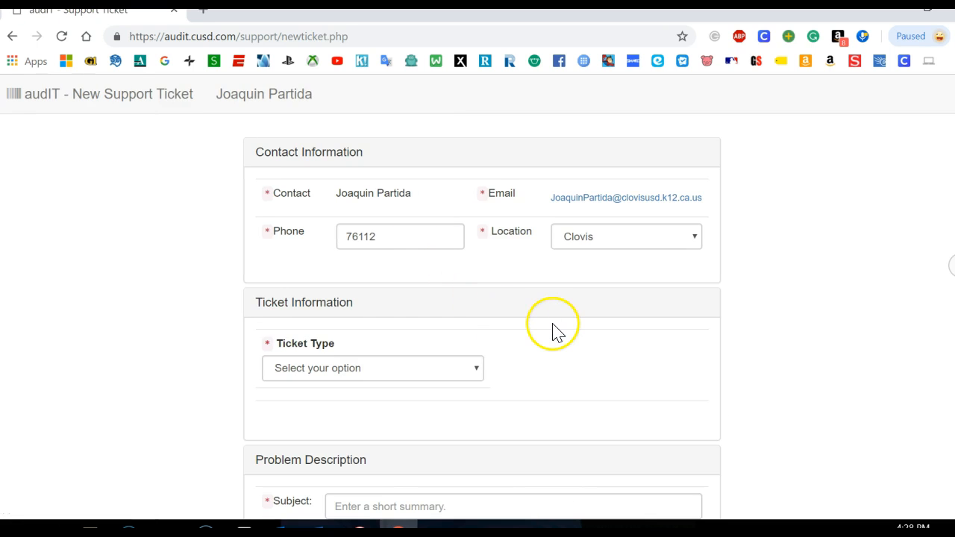
{"action": "mouse_move", "coordinate": [597, 213]}
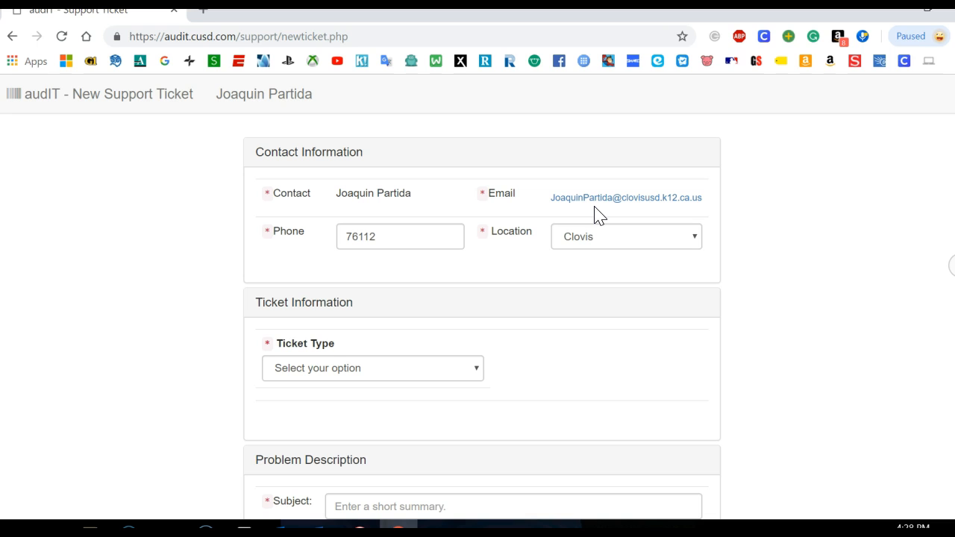
{"action": "mouse_move", "coordinate": [600, 198]}
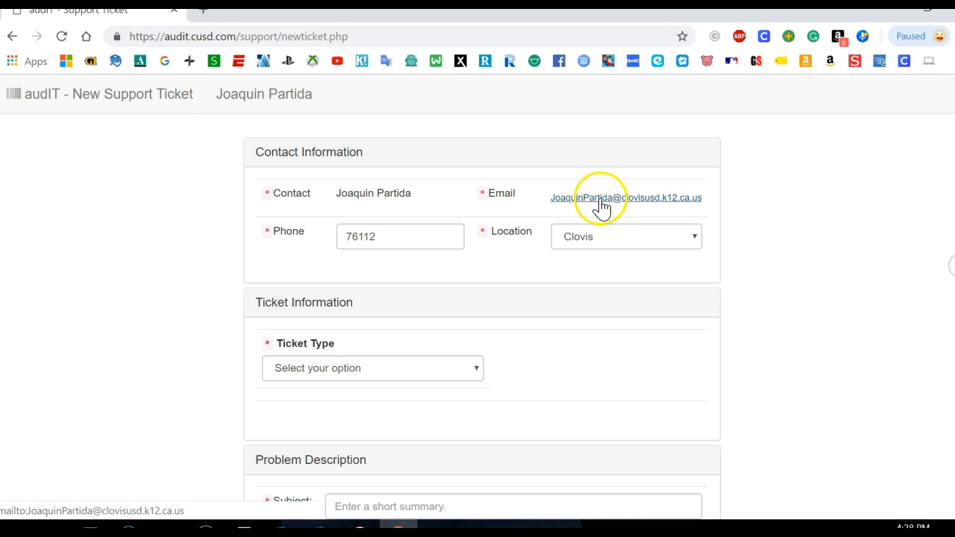
{"action": "mouse_move", "coordinate": [643, 191]}
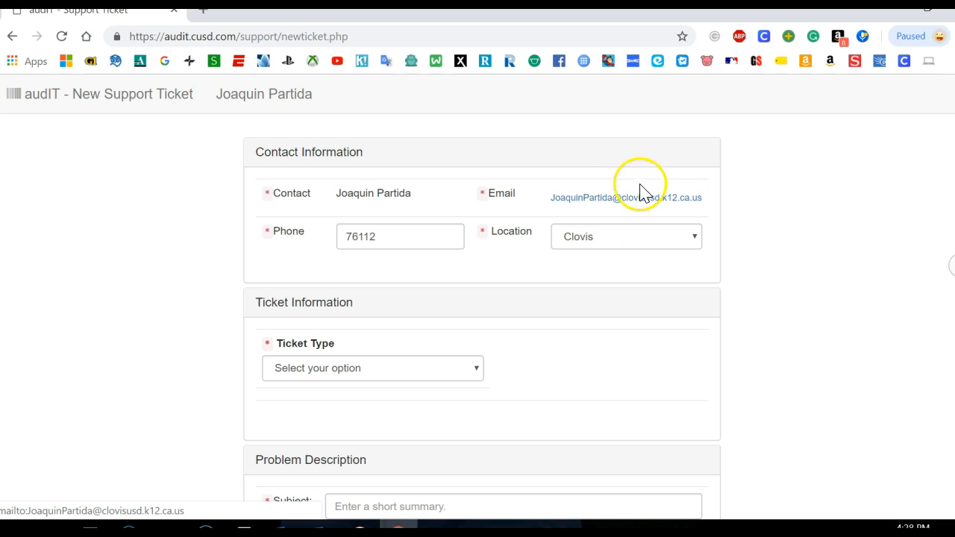
{"action": "mouse_move", "coordinate": [634, 220]}
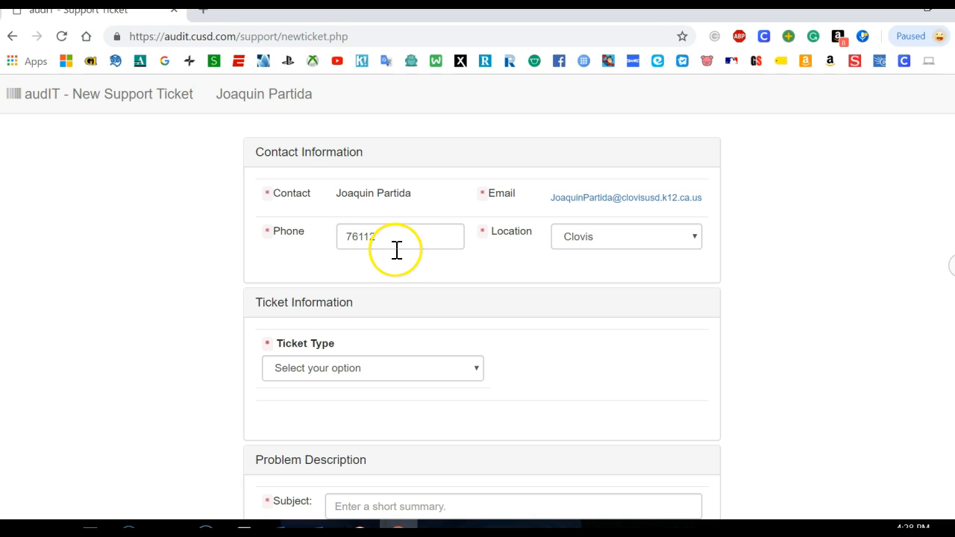
{"action": "mouse_move", "coordinate": [659, 248]}
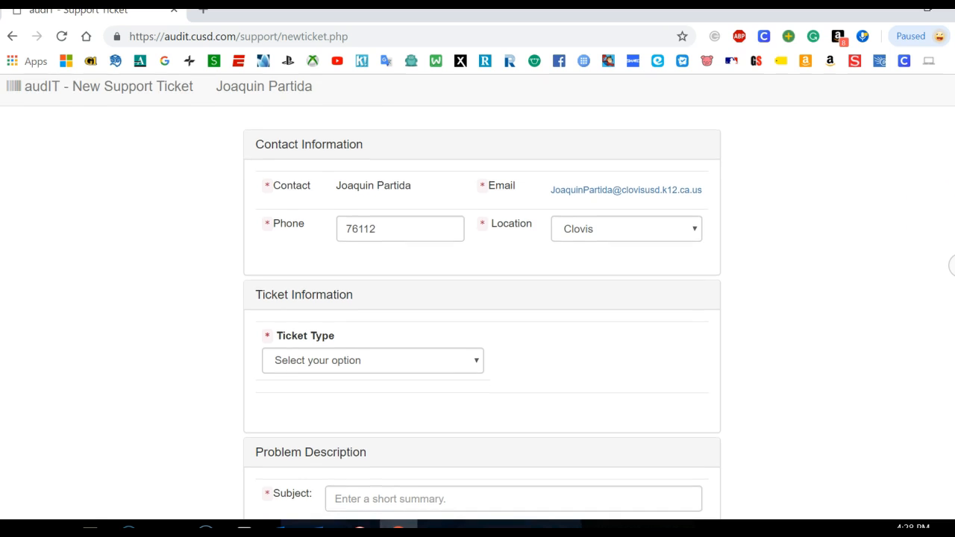
{"action": "scroll", "scroll_direction": "down", "scroll_amount": 3}
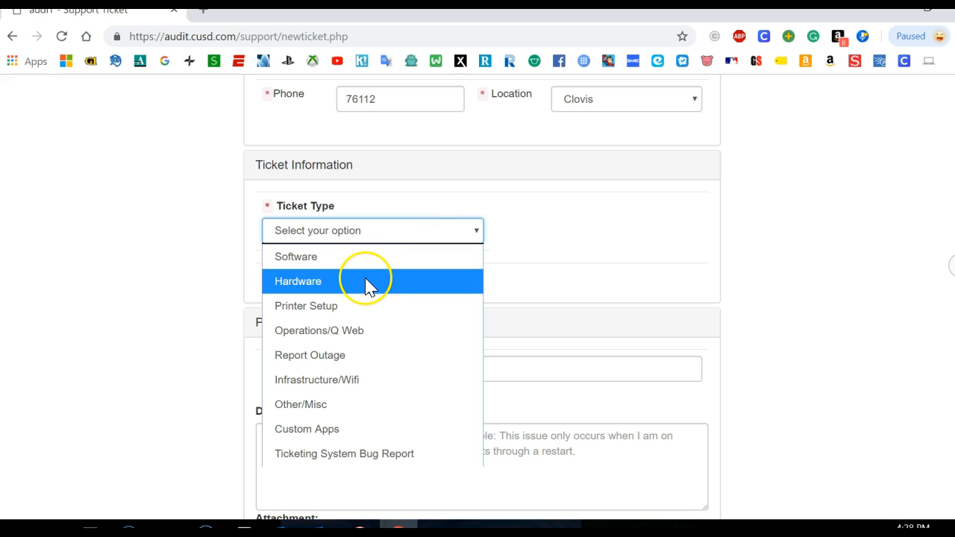
{"action": "mouse_move", "coordinate": [374, 306]}
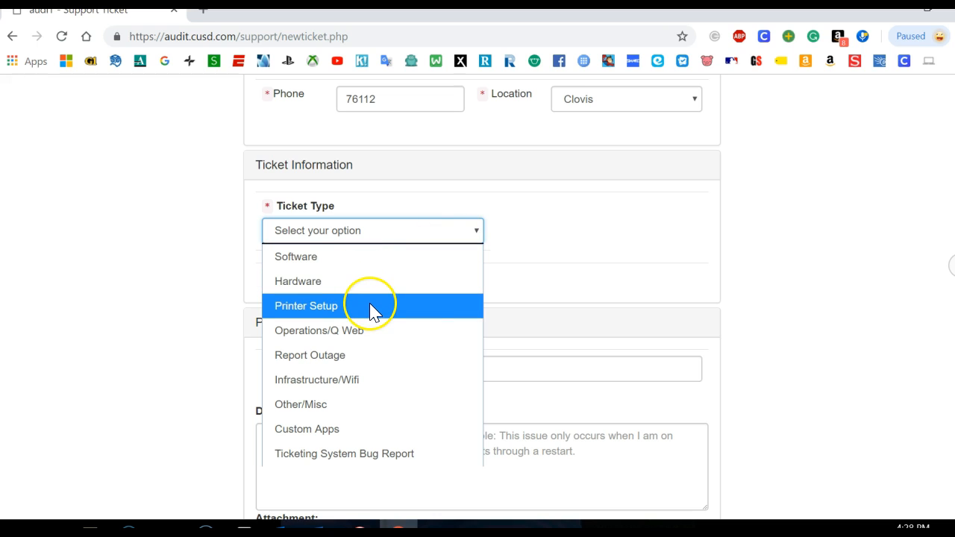
{"action": "mouse_move", "coordinate": [514, 286]}
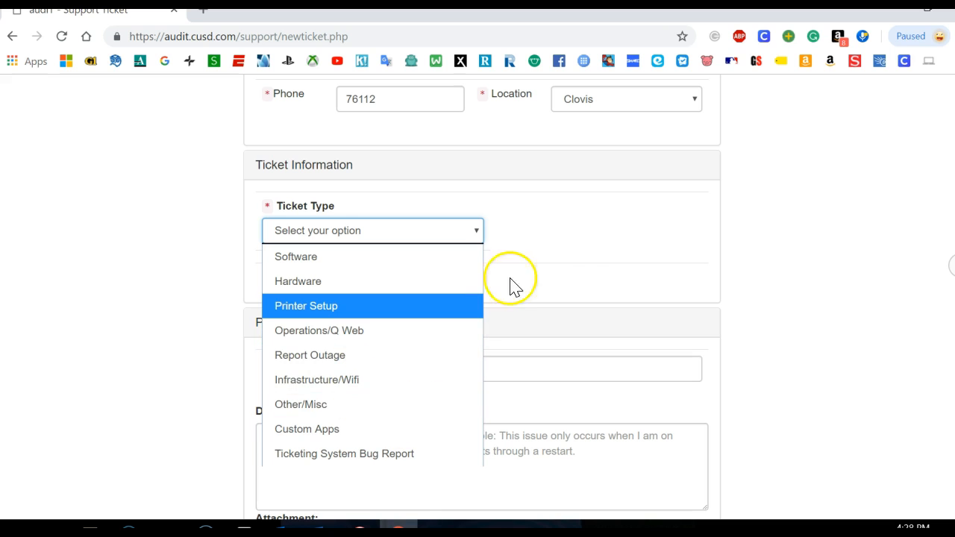
{"action": "left_click", "coordinate": [888, 287]}
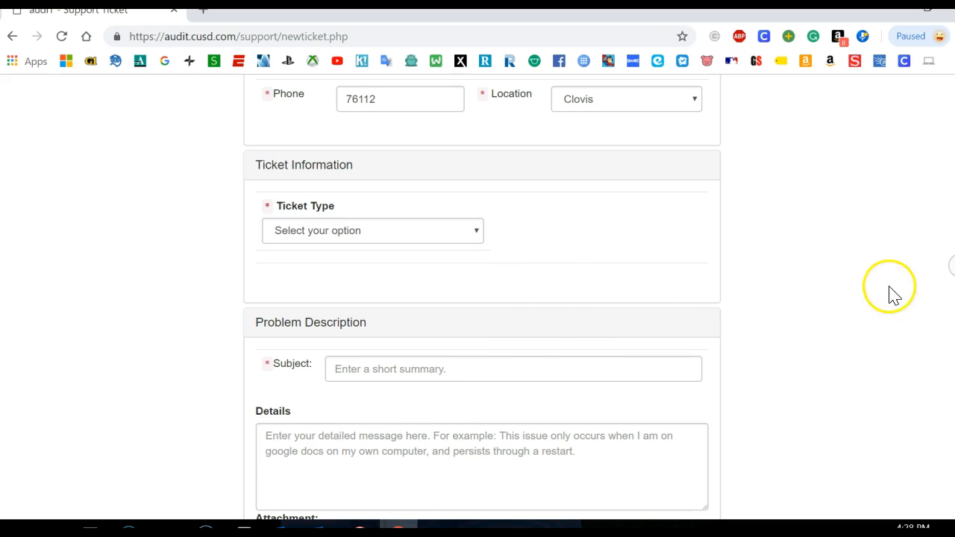
{"action": "scroll", "scroll_direction": "down", "scroll_amount": 3}
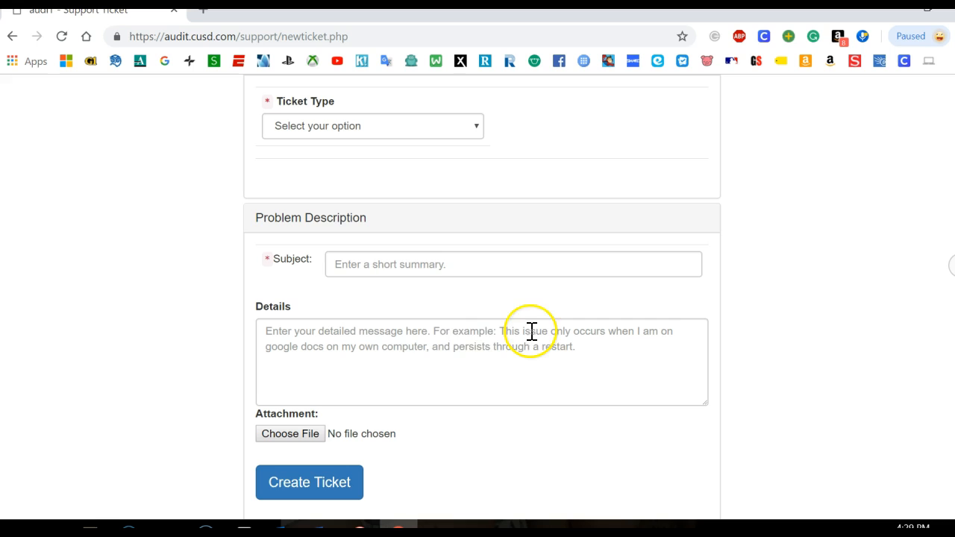
{"action": "left_click", "coordinate": [513, 264]}
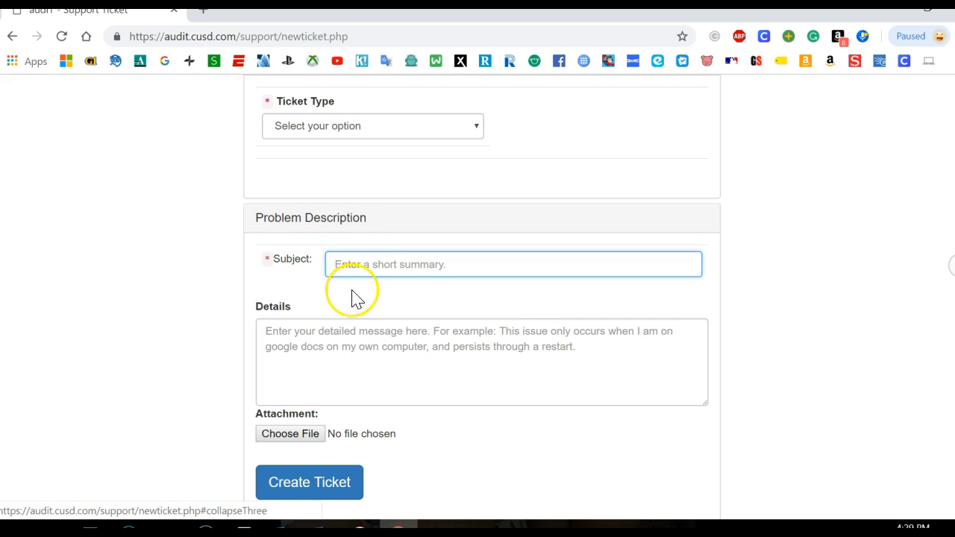
{"action": "left_click", "coordinate": [481, 362]}
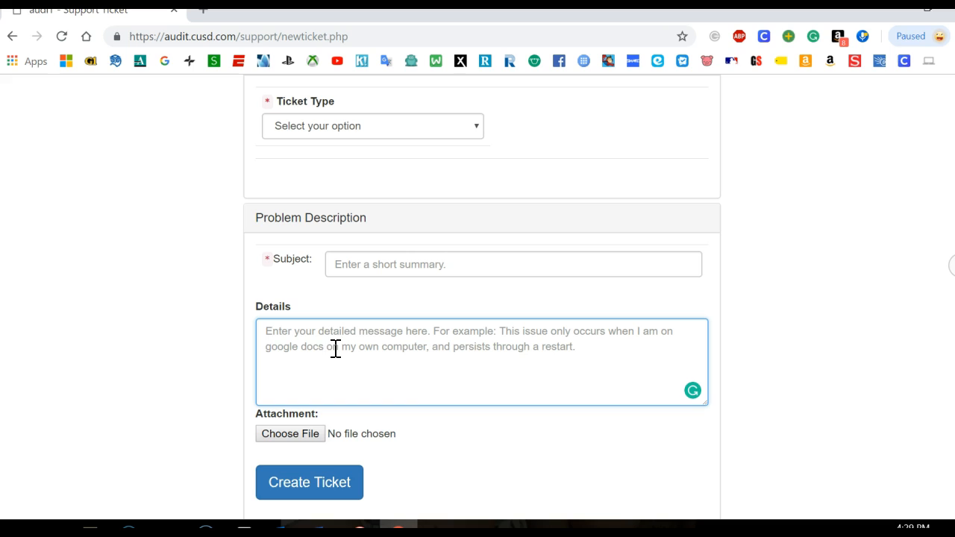
{"action": "mouse_move", "coordinate": [341, 348]}
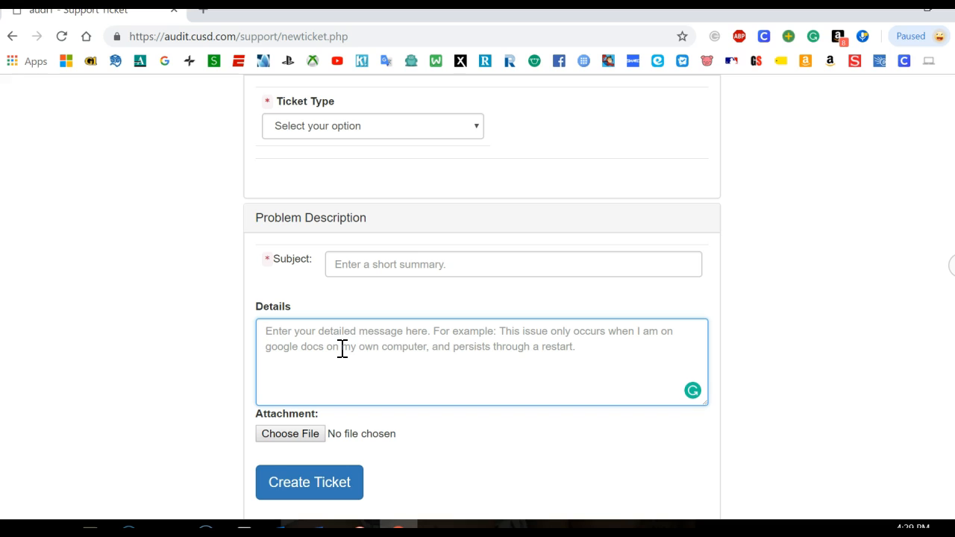
{"action": "mouse_move", "coordinate": [324, 496]}
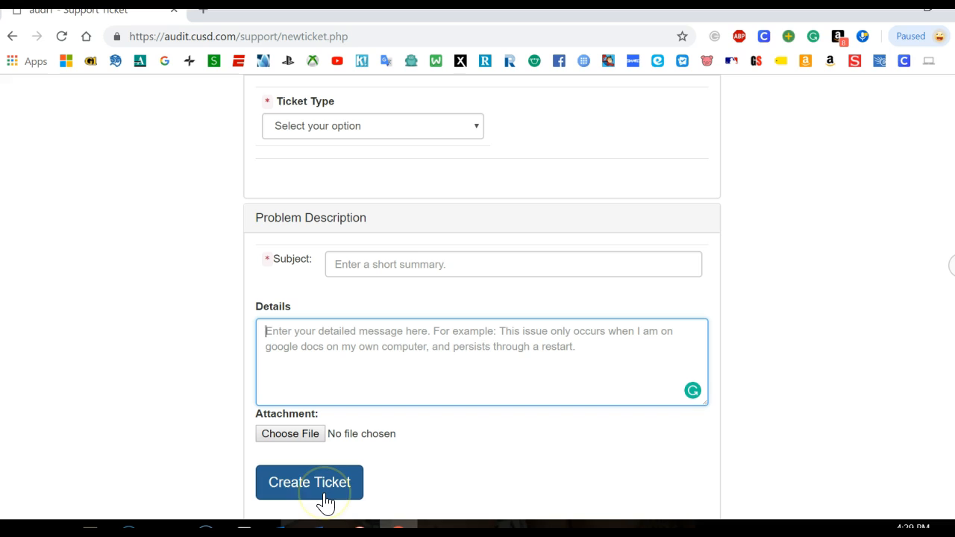
{"action": "mouse_move", "coordinate": [502, 477]}
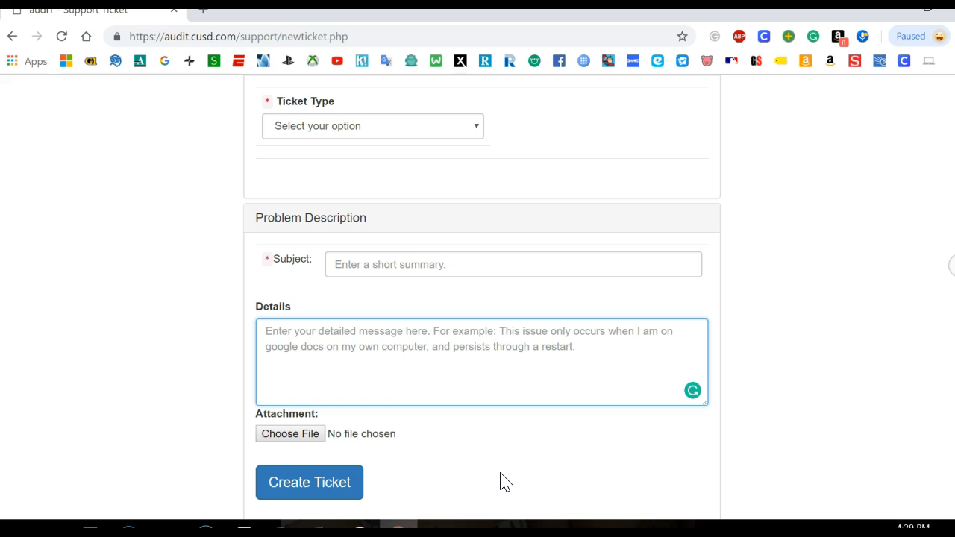
{"action": "mouse_move", "coordinate": [500, 483]}
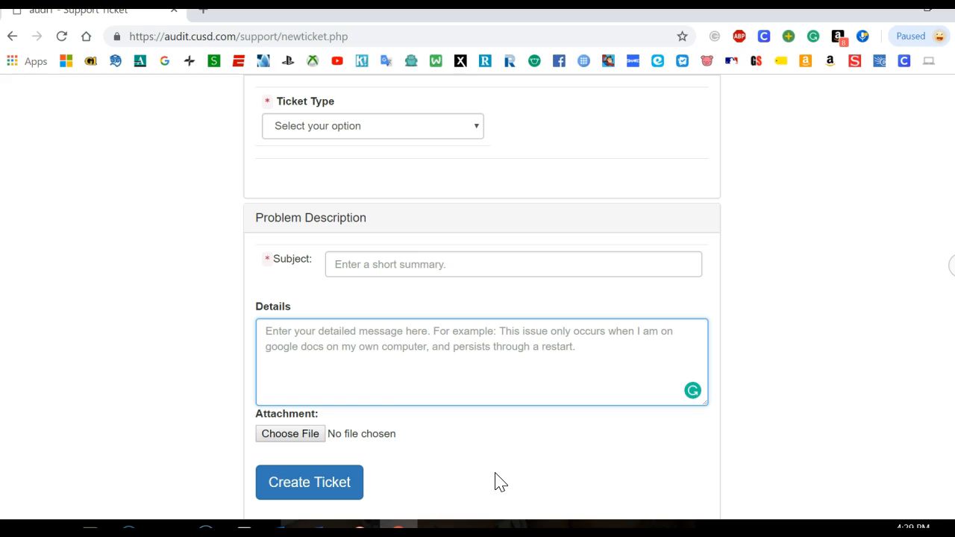